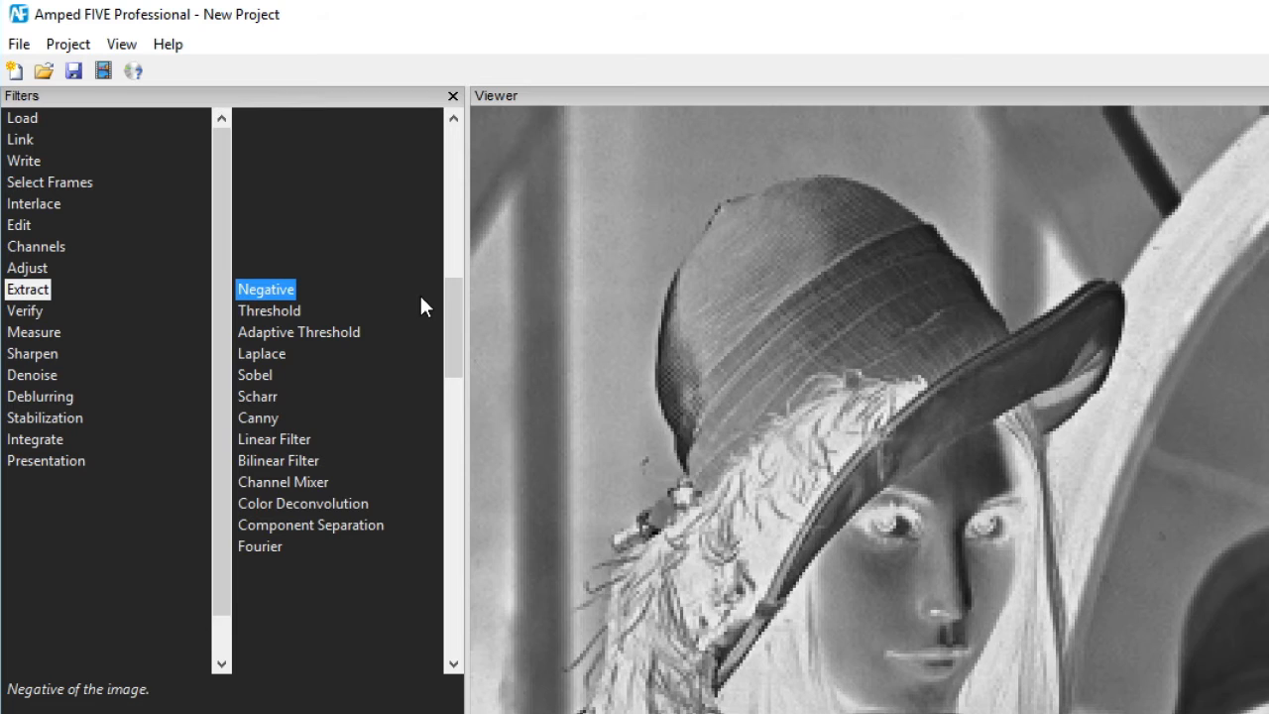
Select Adaptive Threshold under Extract to show its fingerprint ridge example.
{"action": "left_click", "coordinate": [269, 310]}
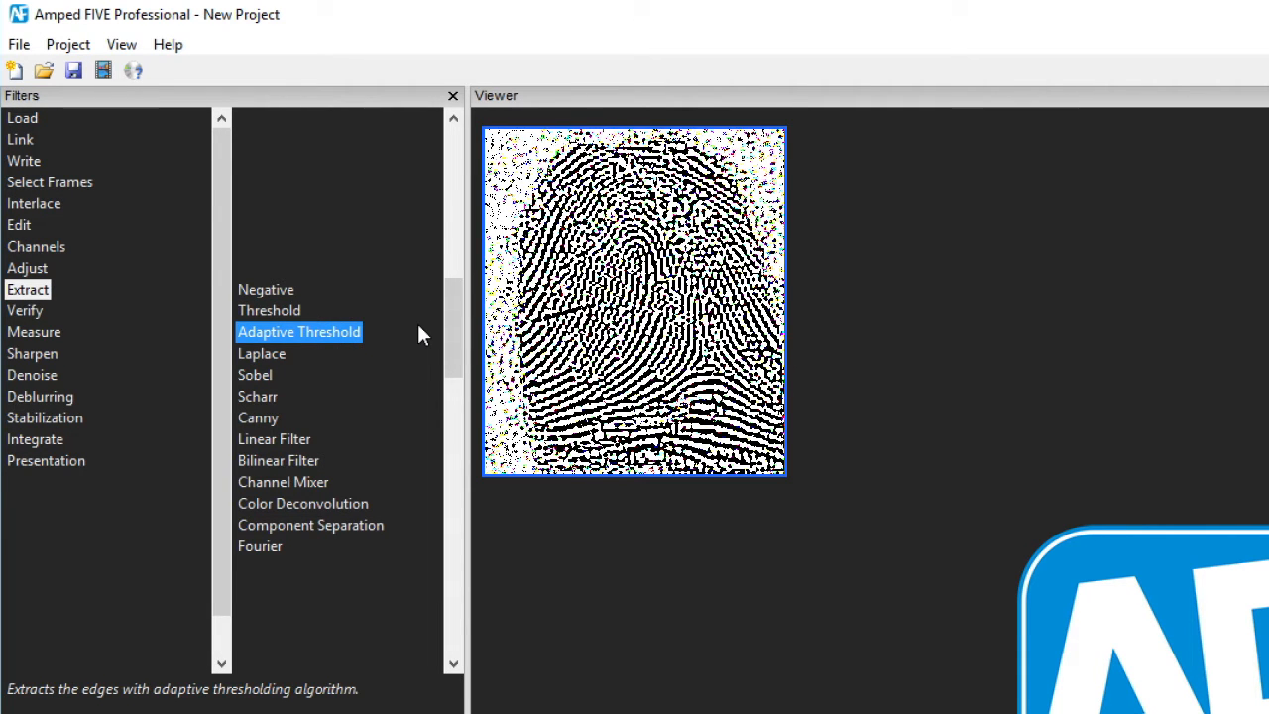
Preview the Laplace, Scharr and following extraction filters, ending on Component Separation.
{"action": "left_click", "coordinate": [262, 353]}
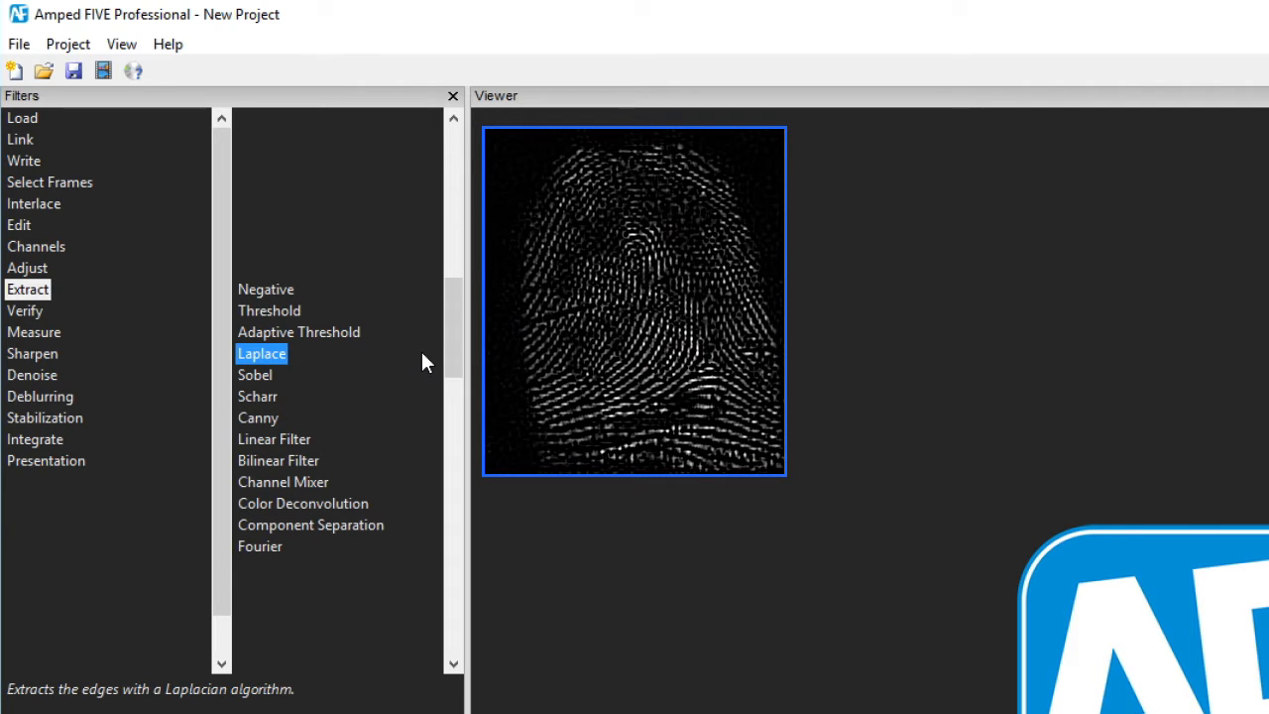
{"action": "left_click", "coordinate": [256, 396]}
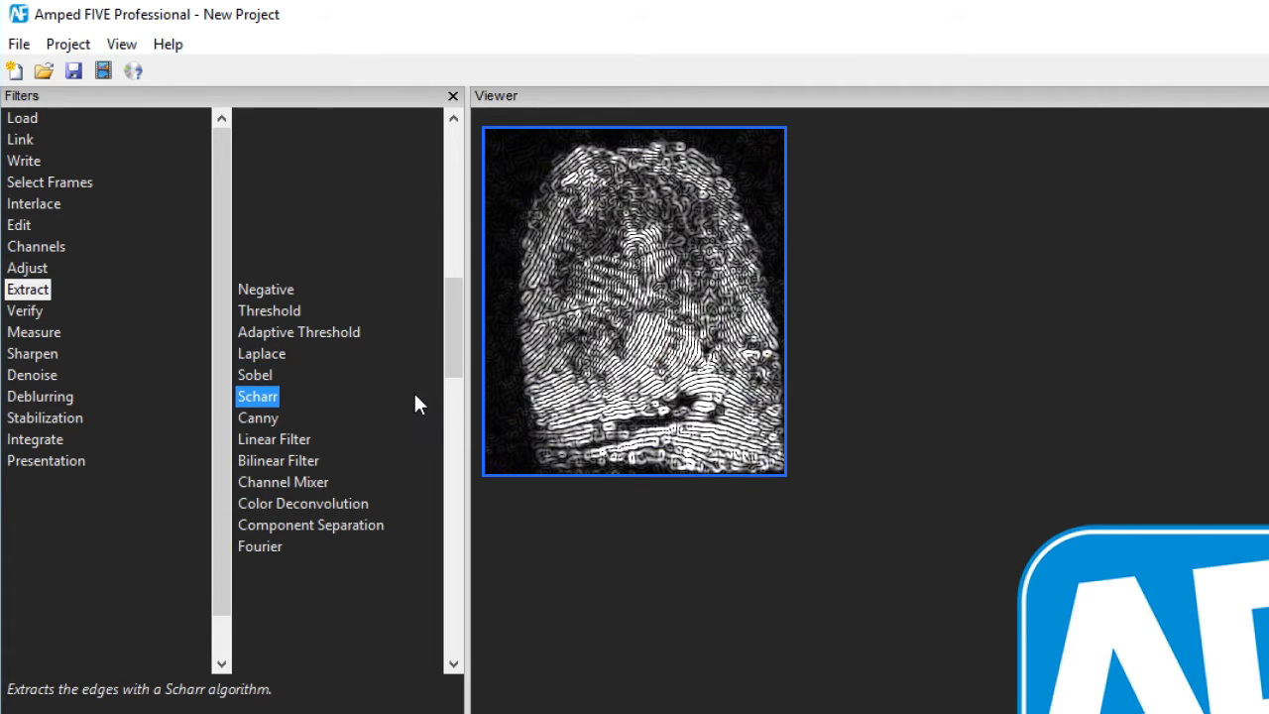
{"action": "left_click", "coordinate": [279, 460]}
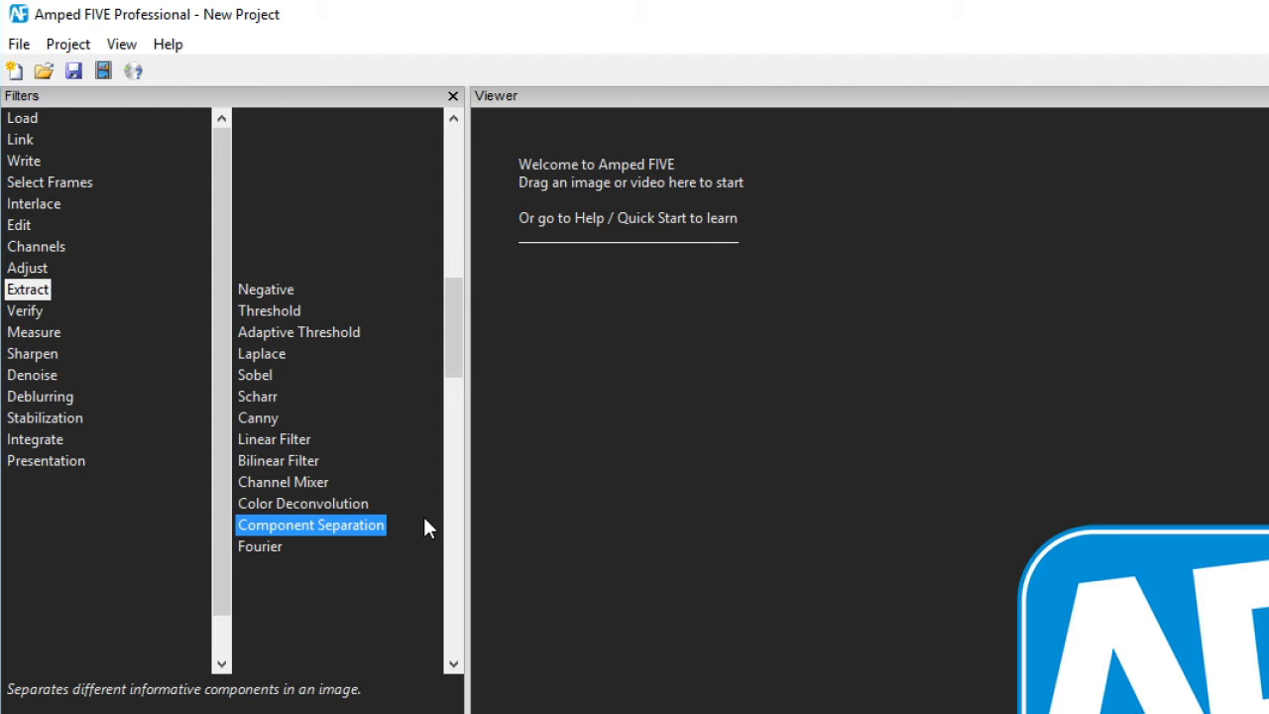
Select the Fourier extract filter to show its periodic-noise surveillance example.
{"action": "left_click", "coordinate": [260, 547]}
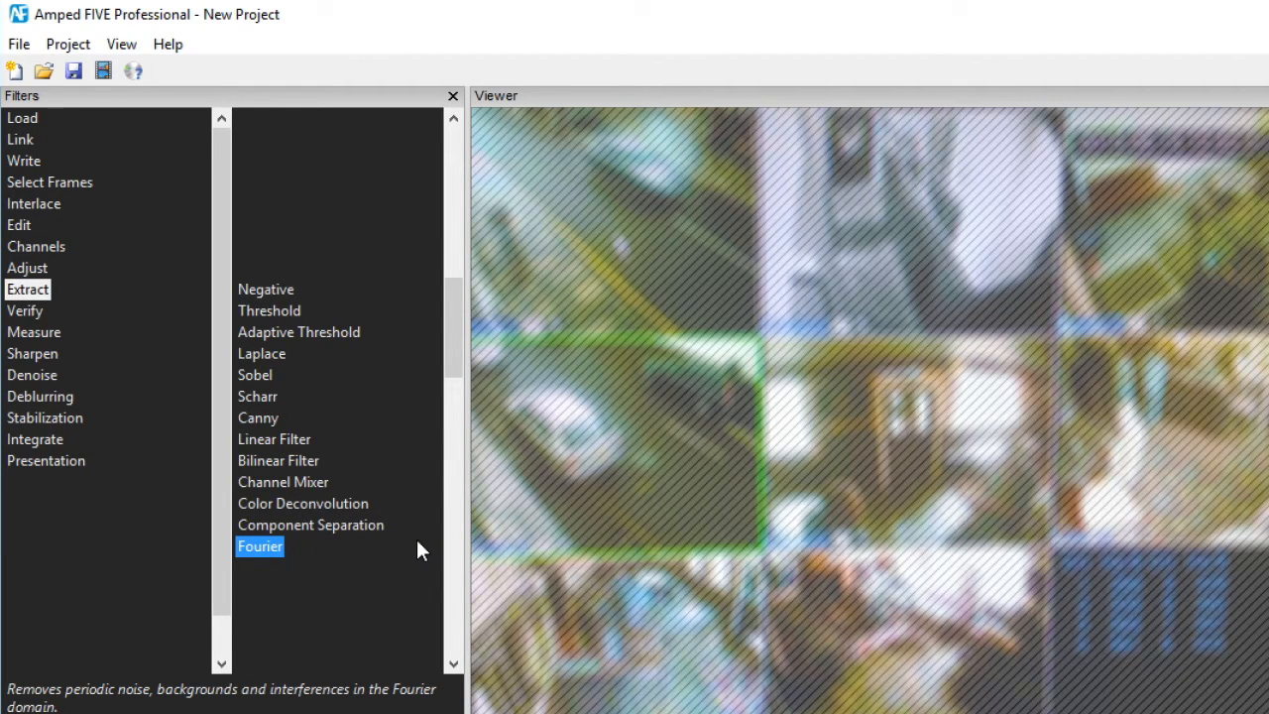
Open the Verify category to show File Info and its metadata report.
{"action": "left_click", "coordinate": [25, 310]}
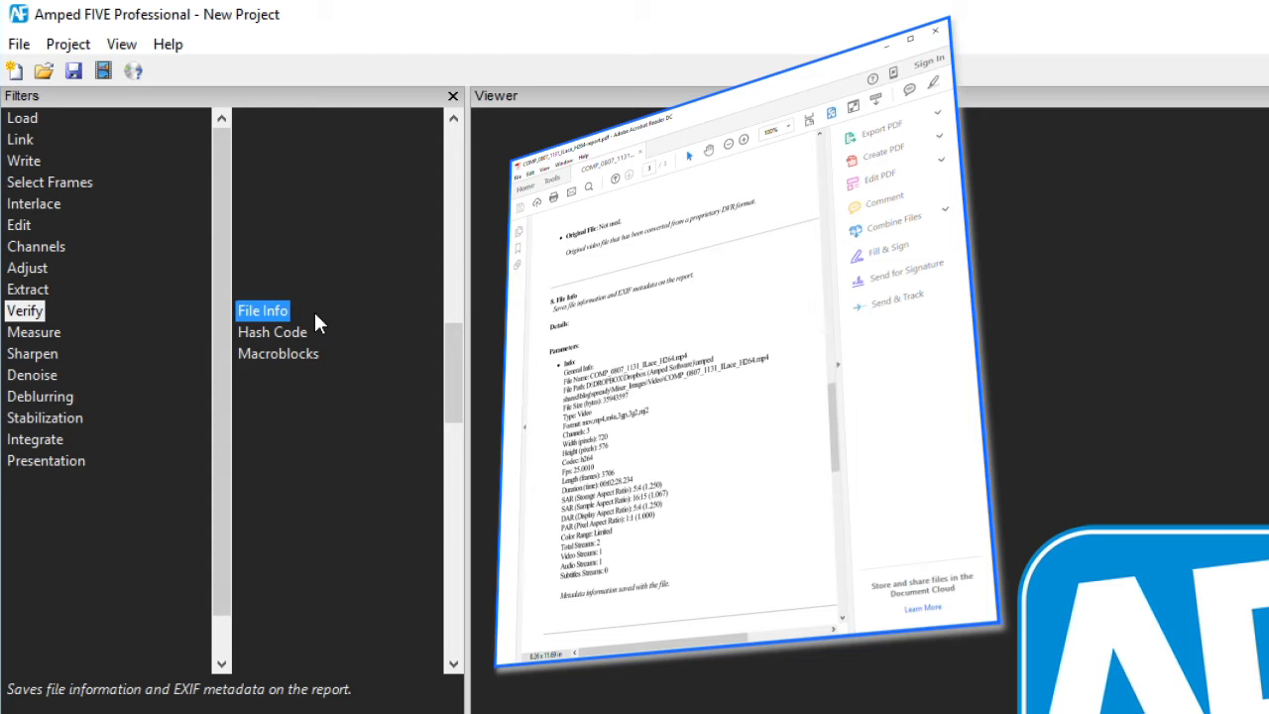
Preview Hash Code under Verify, then show Measure 1d's description.
{"action": "left_click", "coordinate": [272, 331]}
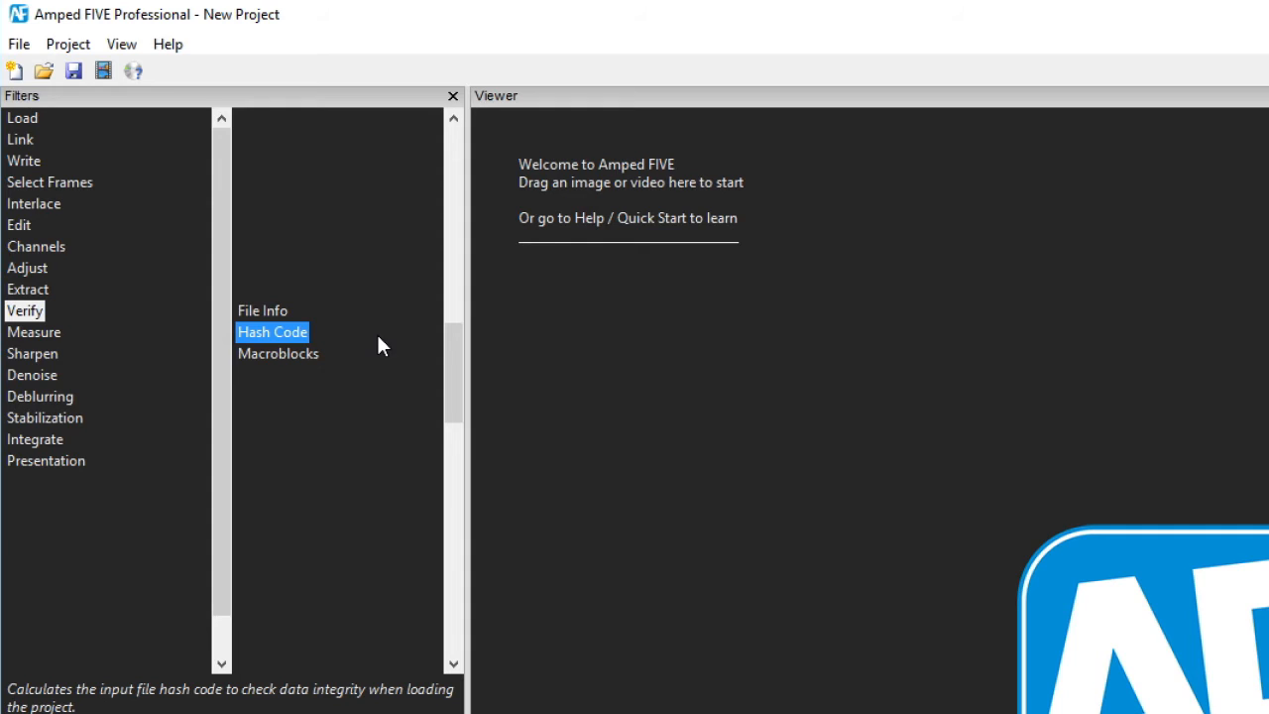
{"action": "left_click", "coordinate": [278, 353]}
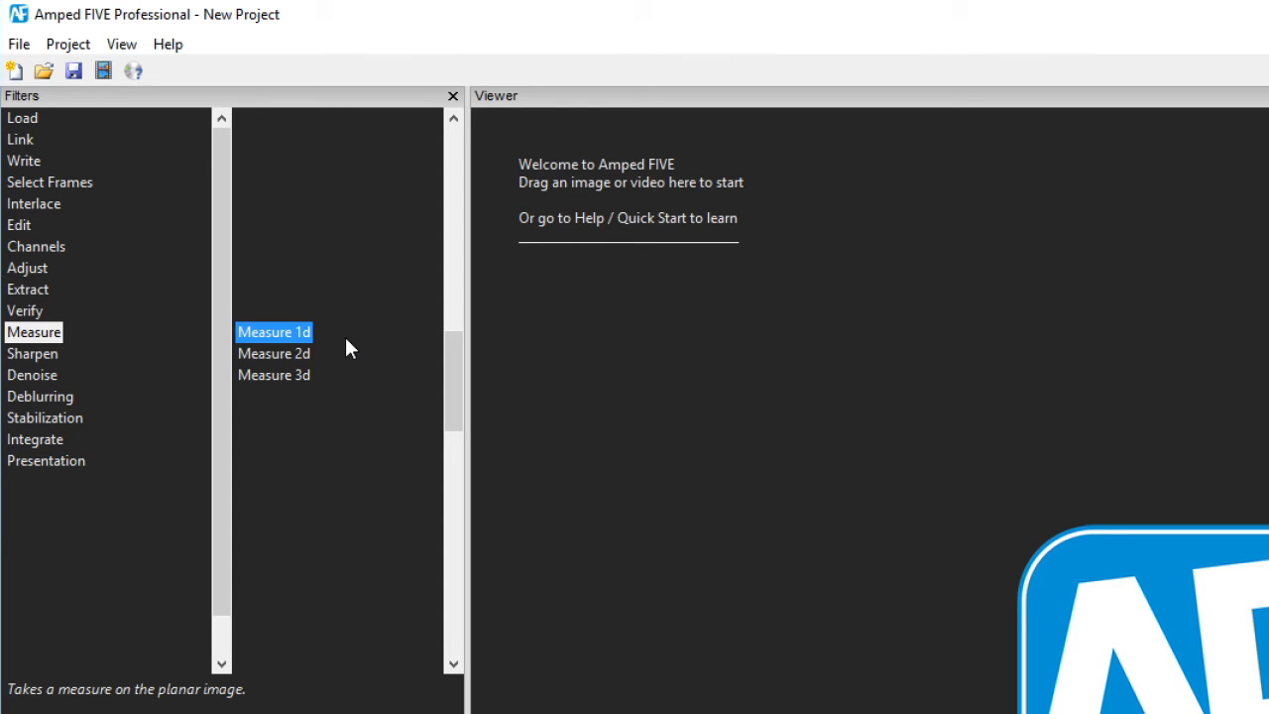
Preview Measure 2d and Measure 3d, landing on the Sharpen category's Laplacian Sharpening.
{"action": "left_click", "coordinate": [274, 353]}
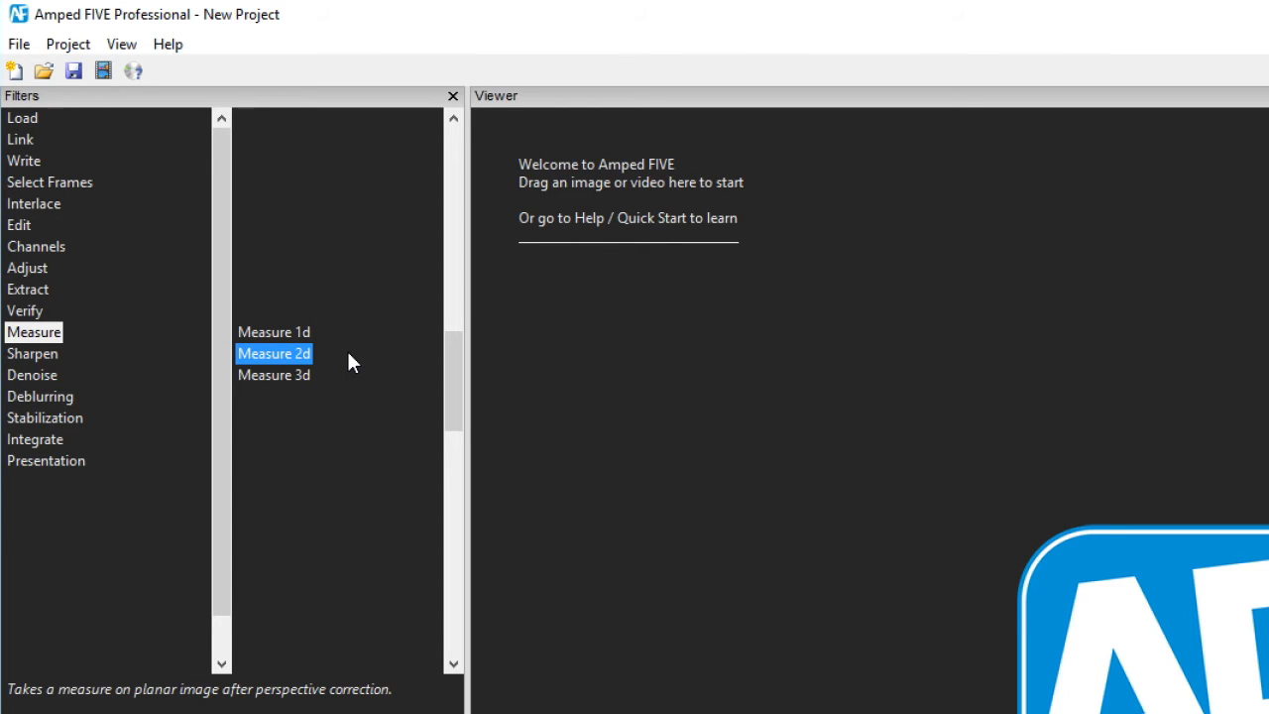
{"action": "left_click", "coordinate": [273, 375]}
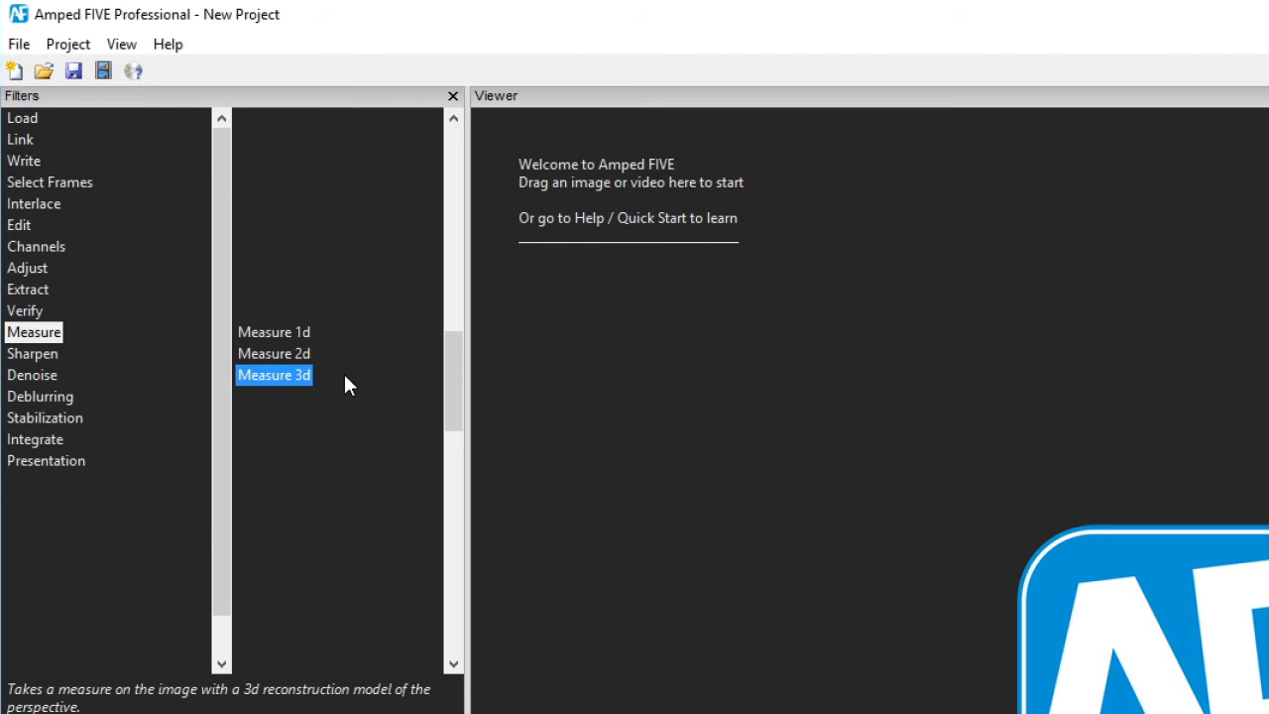
{"action": "double_click", "coordinate": [274, 374]}
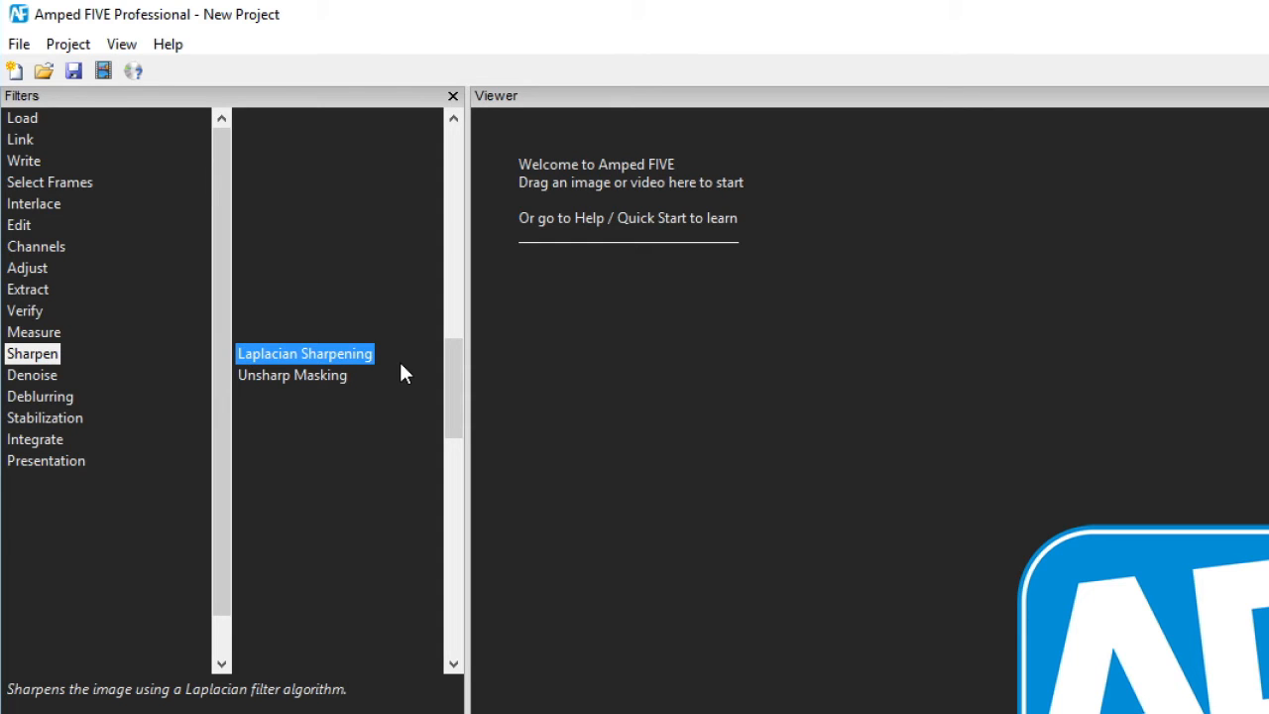
Show Unsharp Masking's description, then list the Denoise category filters.
{"action": "left_click", "coordinate": [291, 375]}
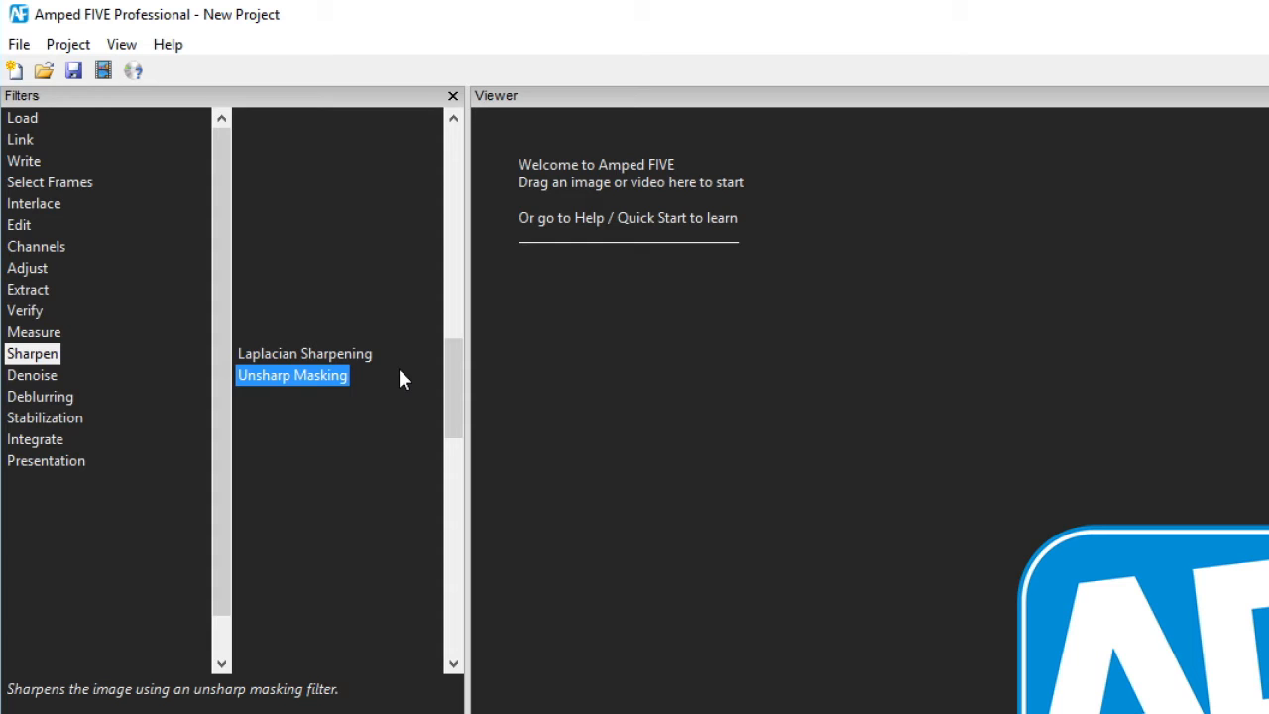
{"action": "left_click", "coordinate": [32, 374]}
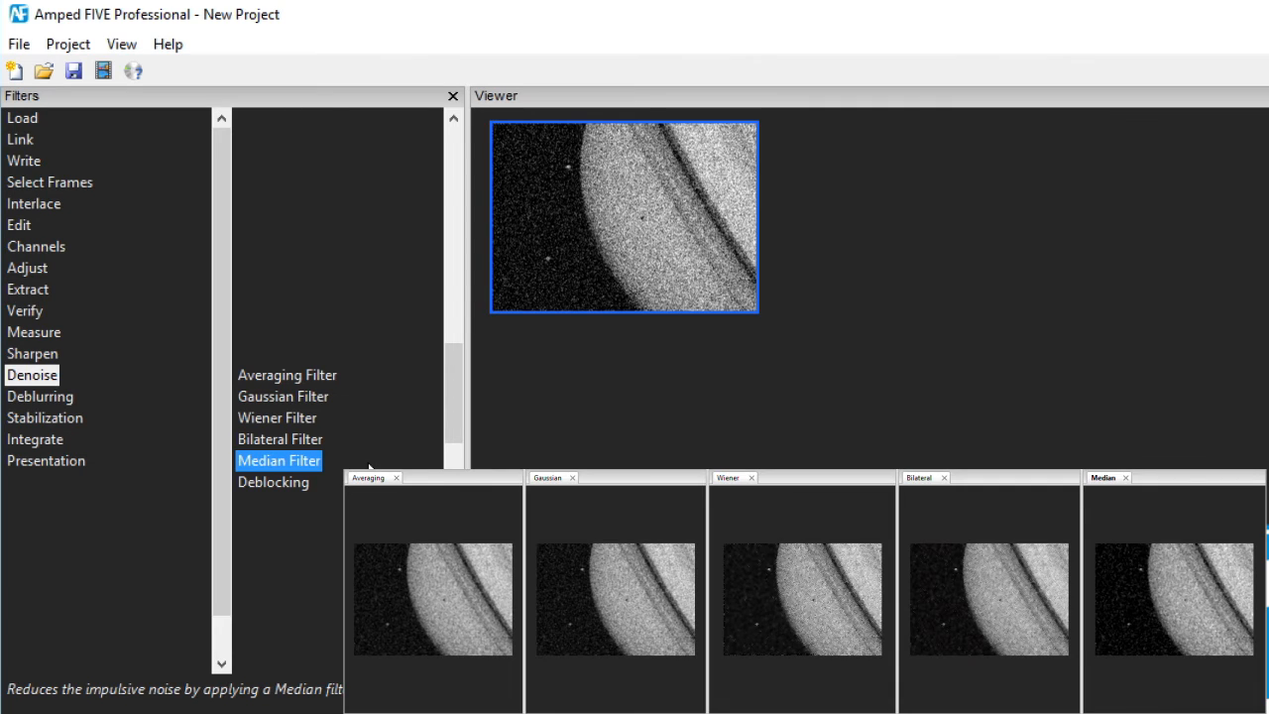
Select Deblocking to show how it reduces lossy-compression block artifacts.
{"action": "left_click", "coordinate": [274, 482]}
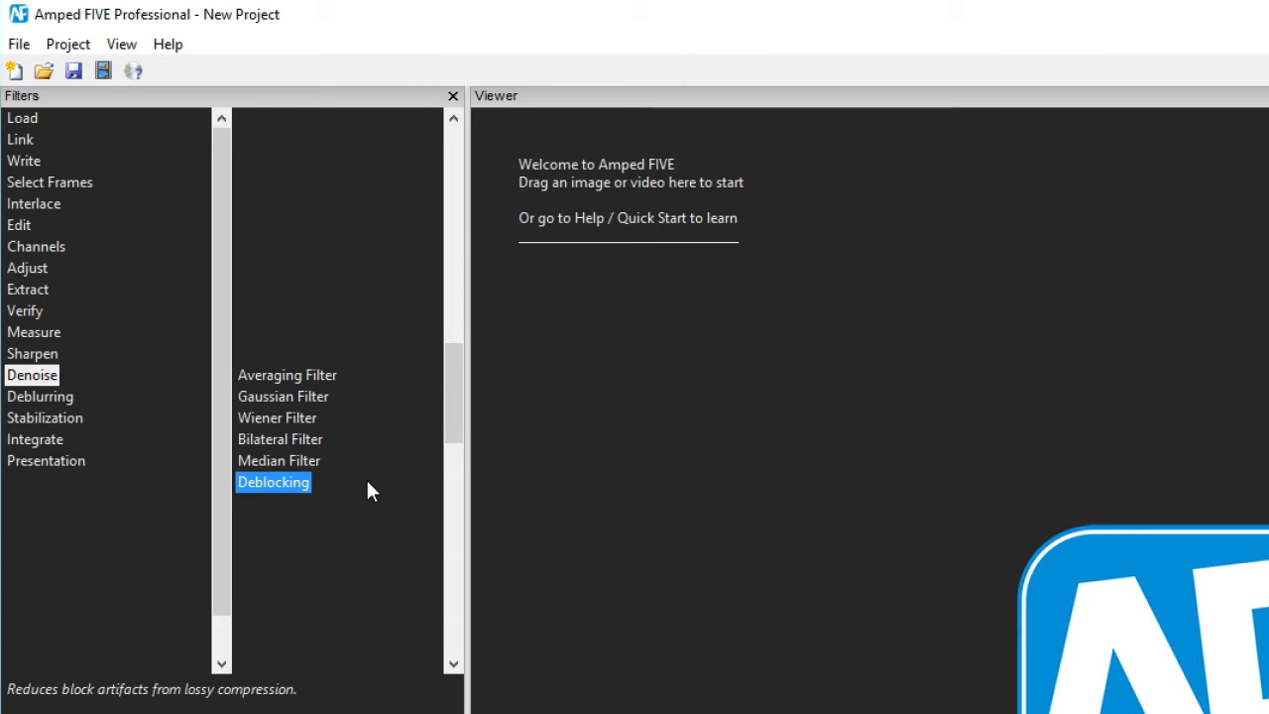
Open and close Motion Deblurring settings, then show Blind Deconvolution's description.
{"action": "left_click", "coordinate": [40, 396]}
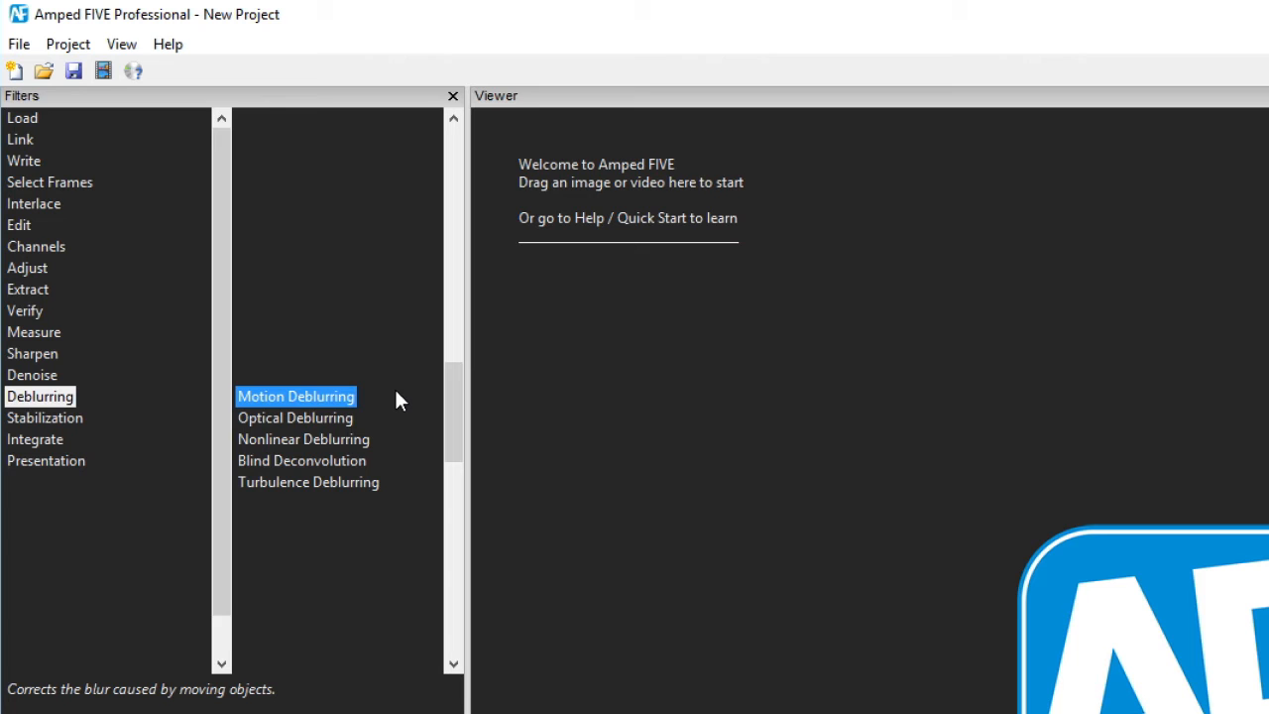
{"action": "double_click", "coordinate": [295, 396]}
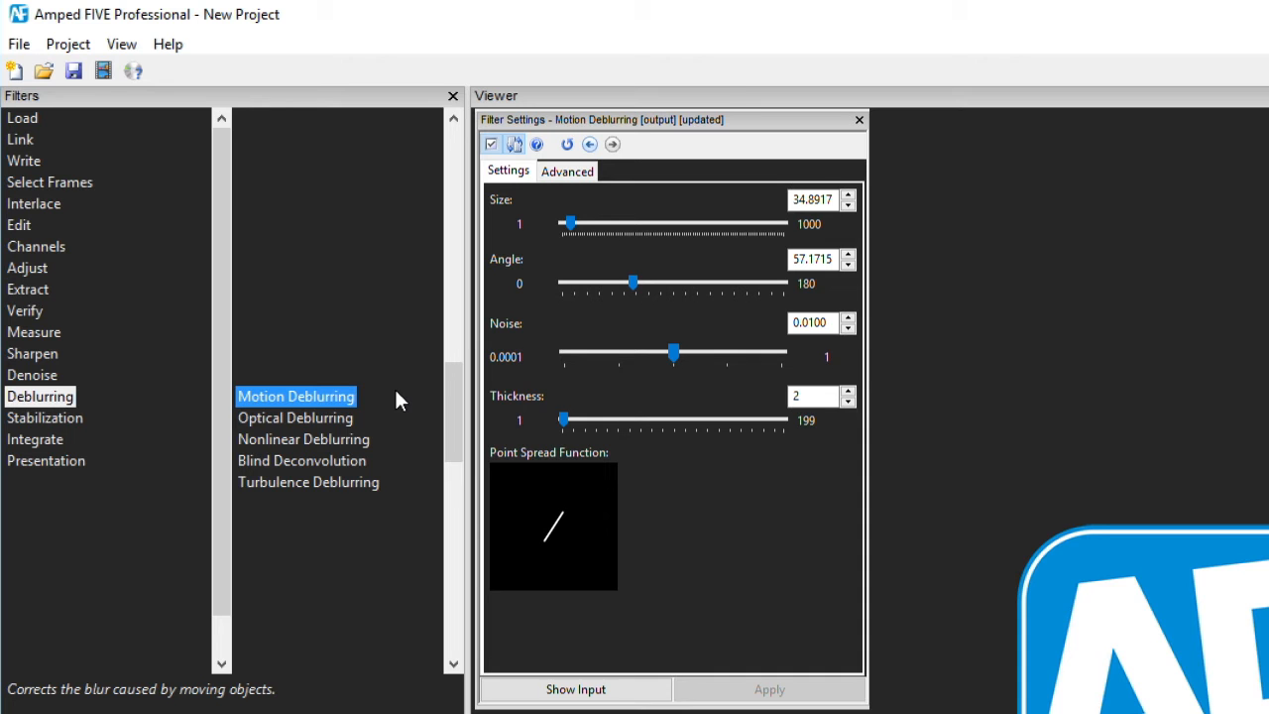
{"action": "left_click", "coordinate": [295, 418]}
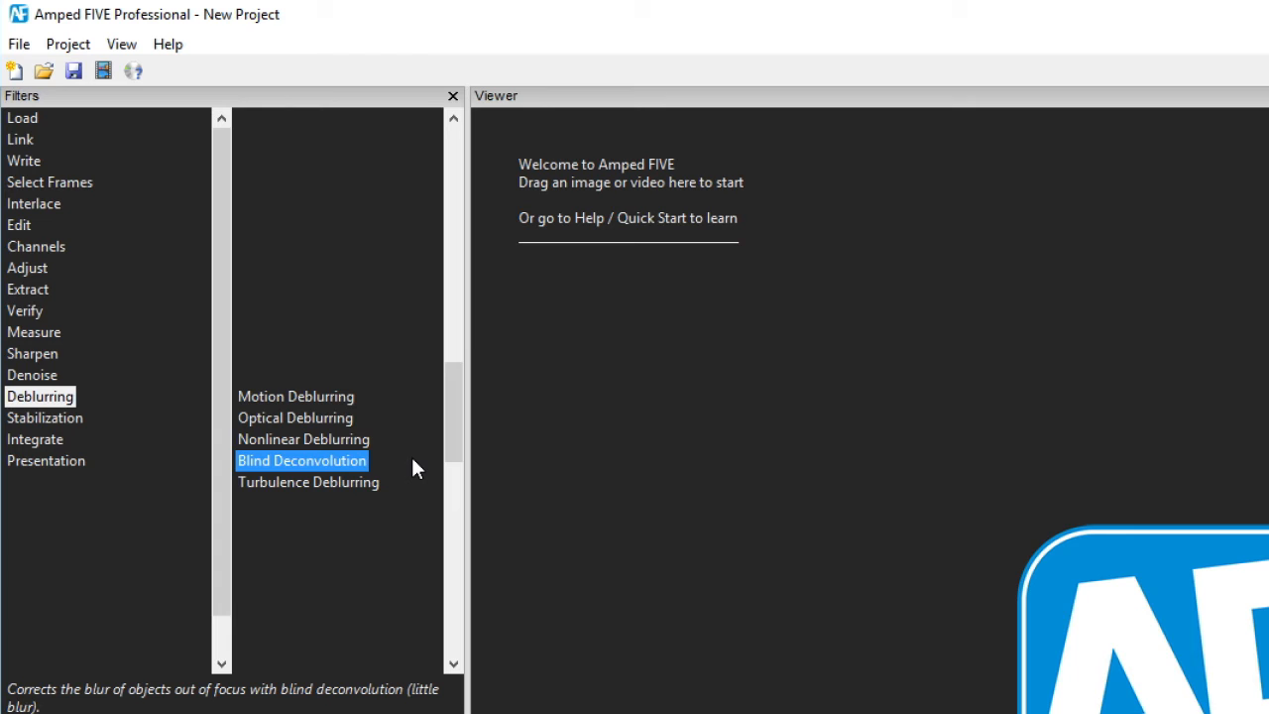
{"action": "left_click", "coordinate": [308, 482]}
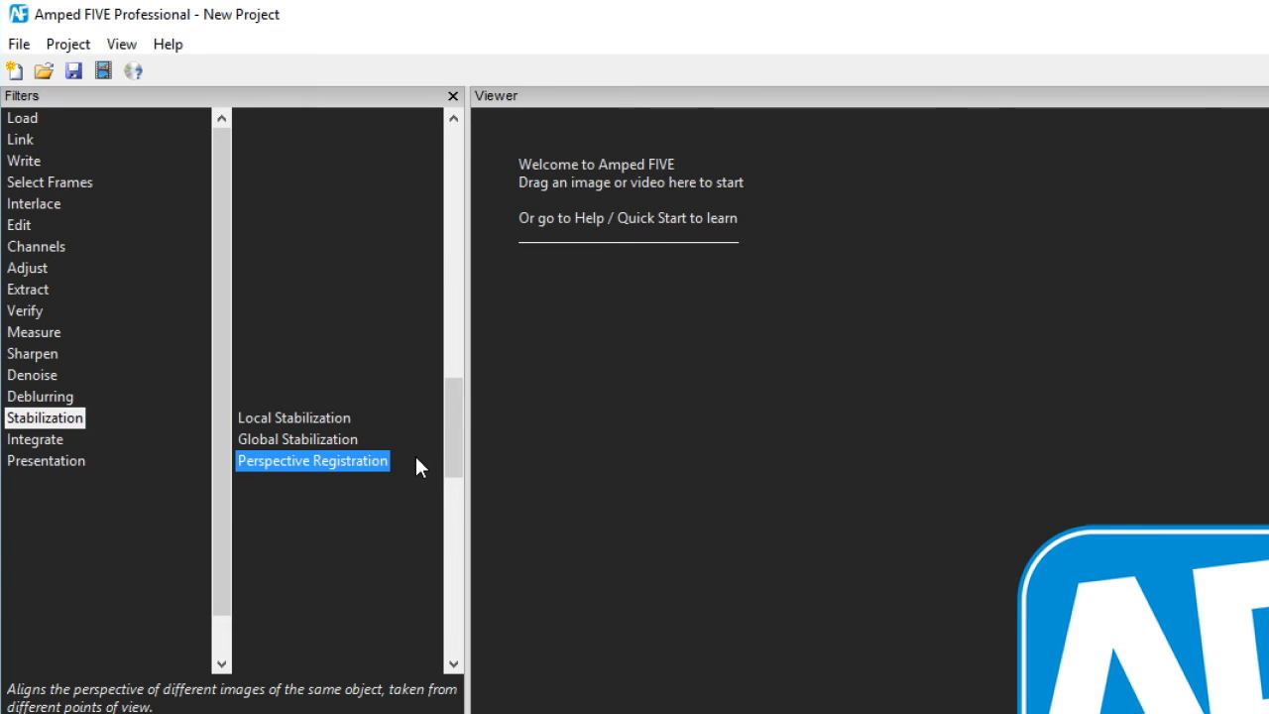
Select Perspective Registration in the stabilization filters, reaching Integrate's Frame Averaging.
{"action": "double_click", "coordinate": [313, 460]}
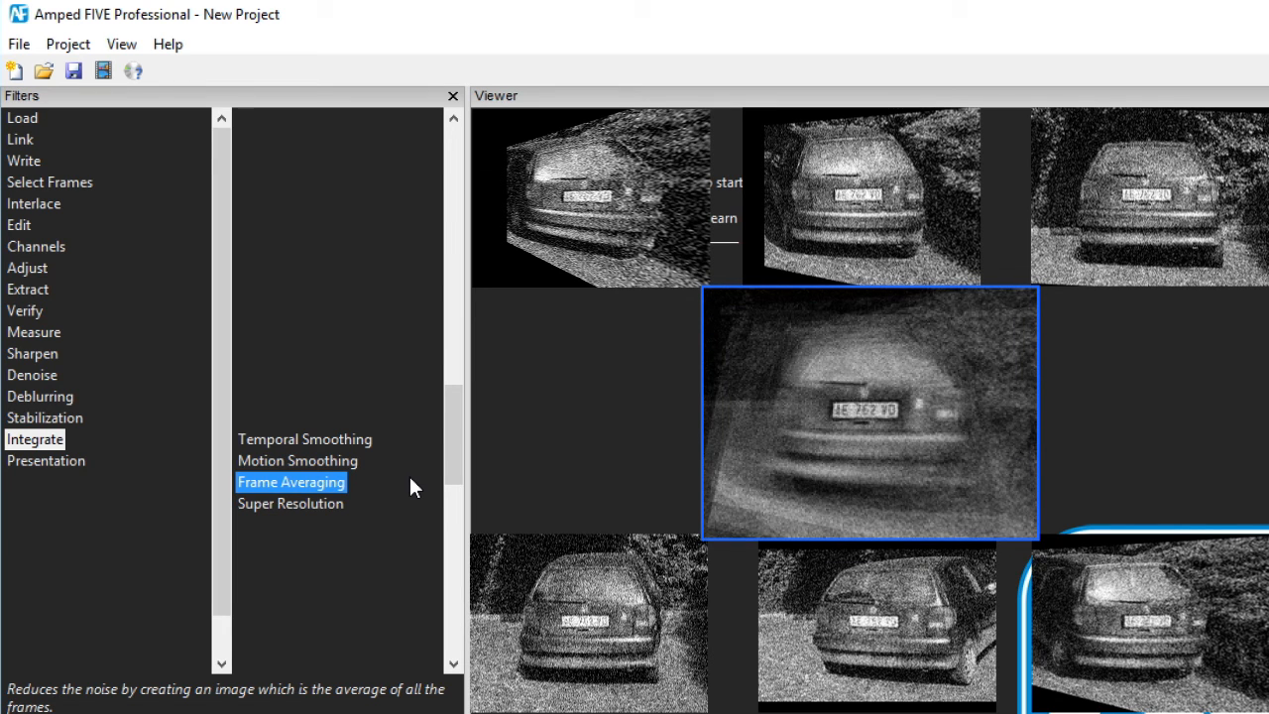
Select Super Resolution in the Integrate category to show its frame-merging resolution description.
{"action": "left_click", "coordinate": [291, 503]}
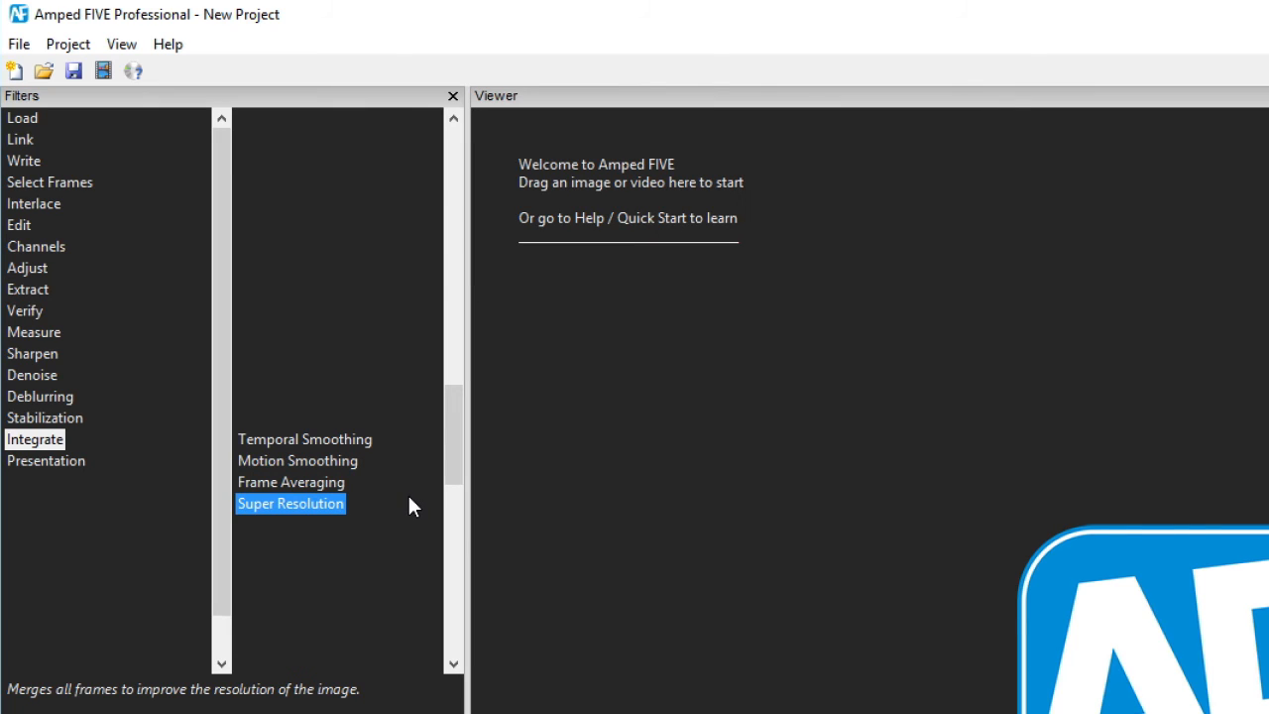